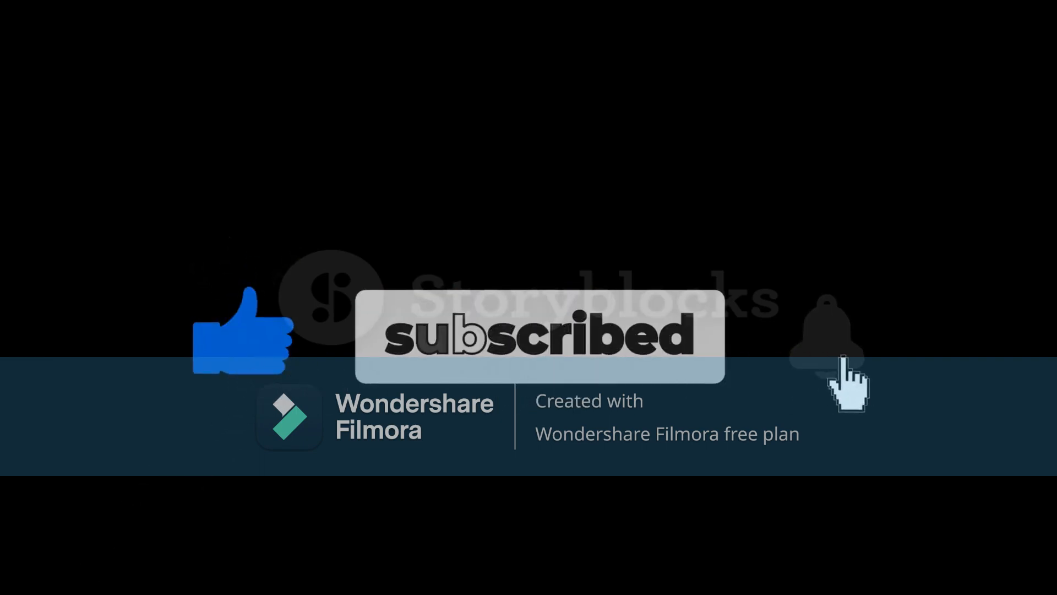
Step: Let the outro play until the bell icon turns orange beside the lit thumbs-up and subscribed button
click(826, 337)
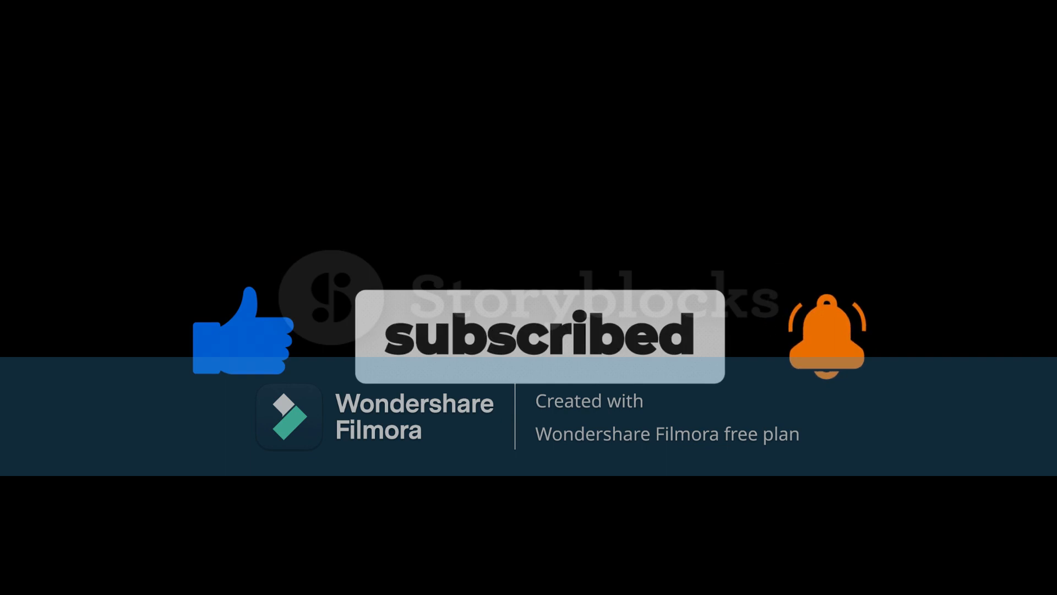